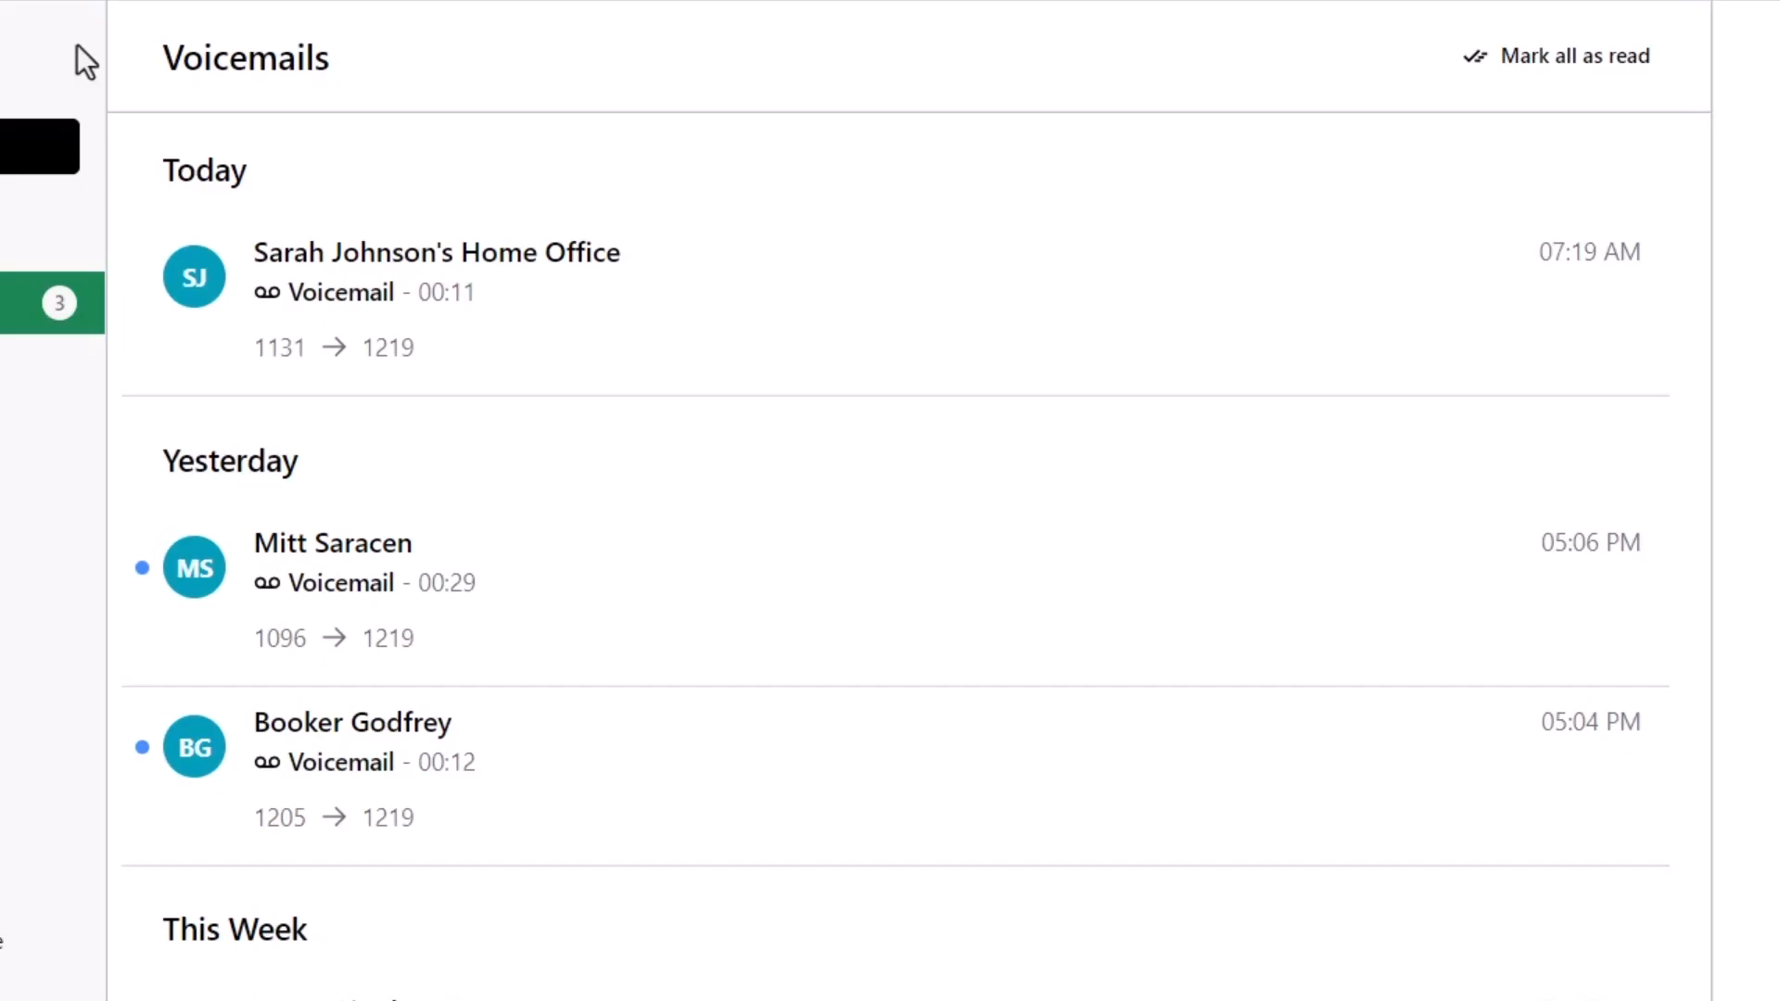
# Step: Delete yesterday's 05:06 PM voicemail, then restore it
pyautogui.click(341, 581)
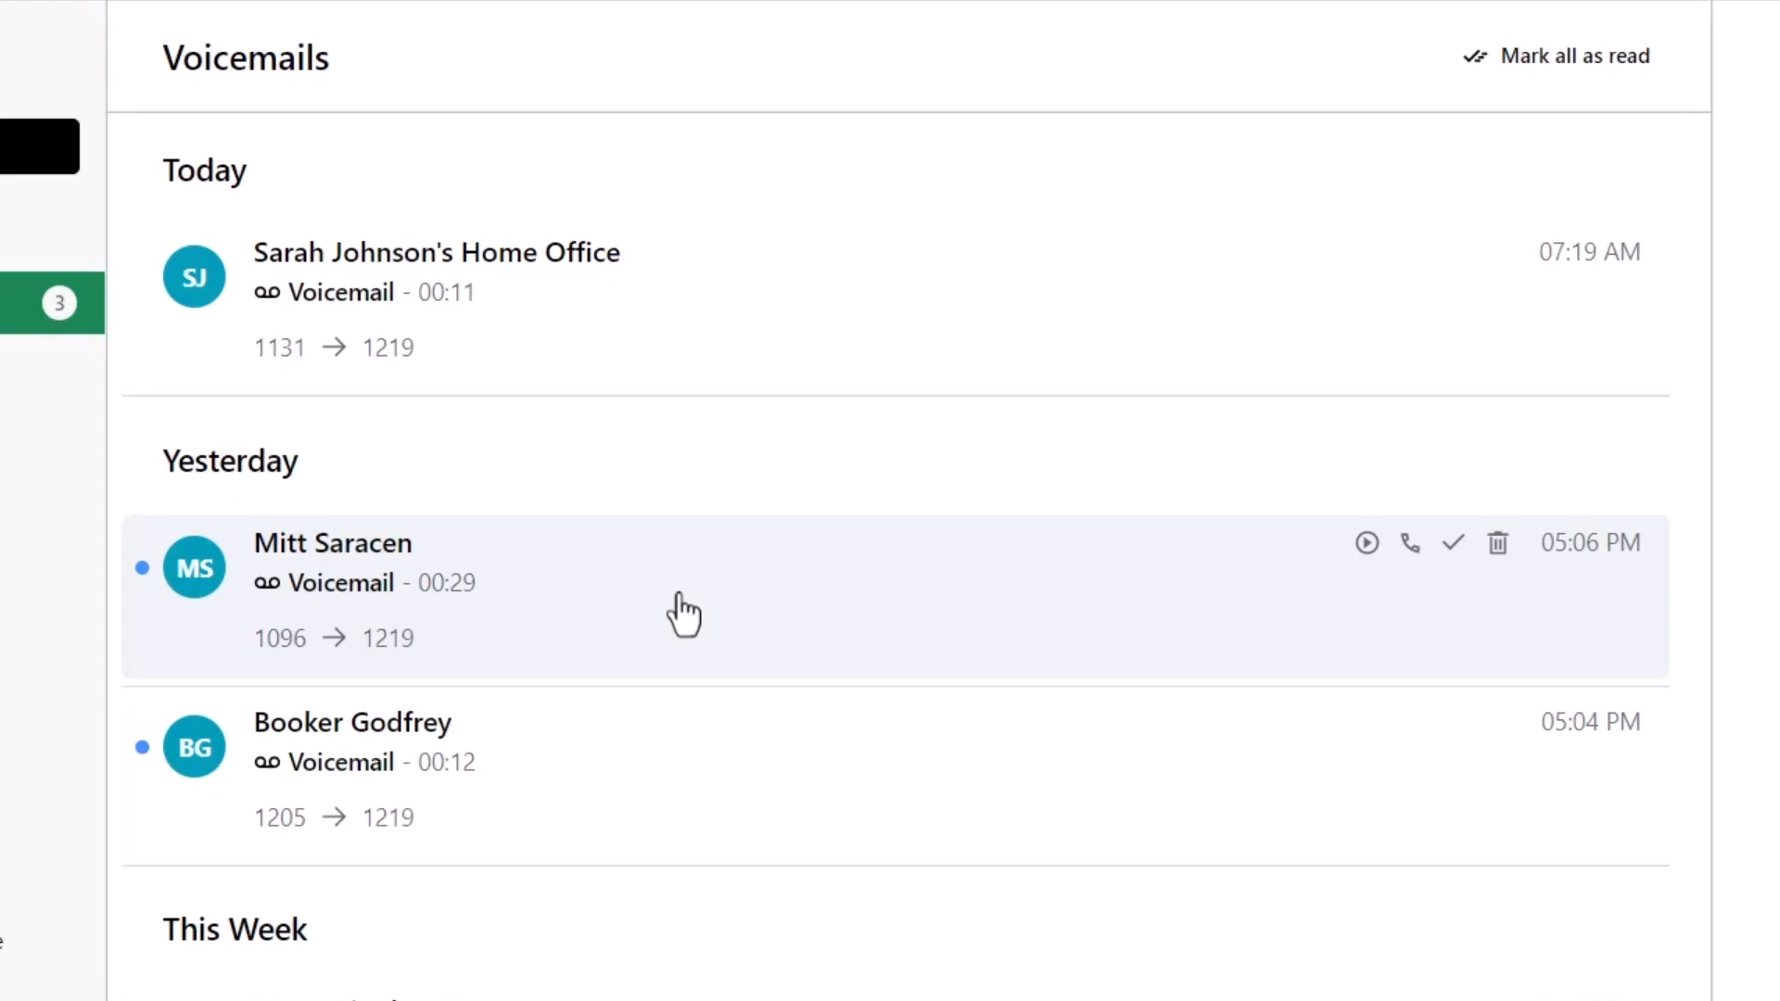
pyautogui.click(1497, 544)
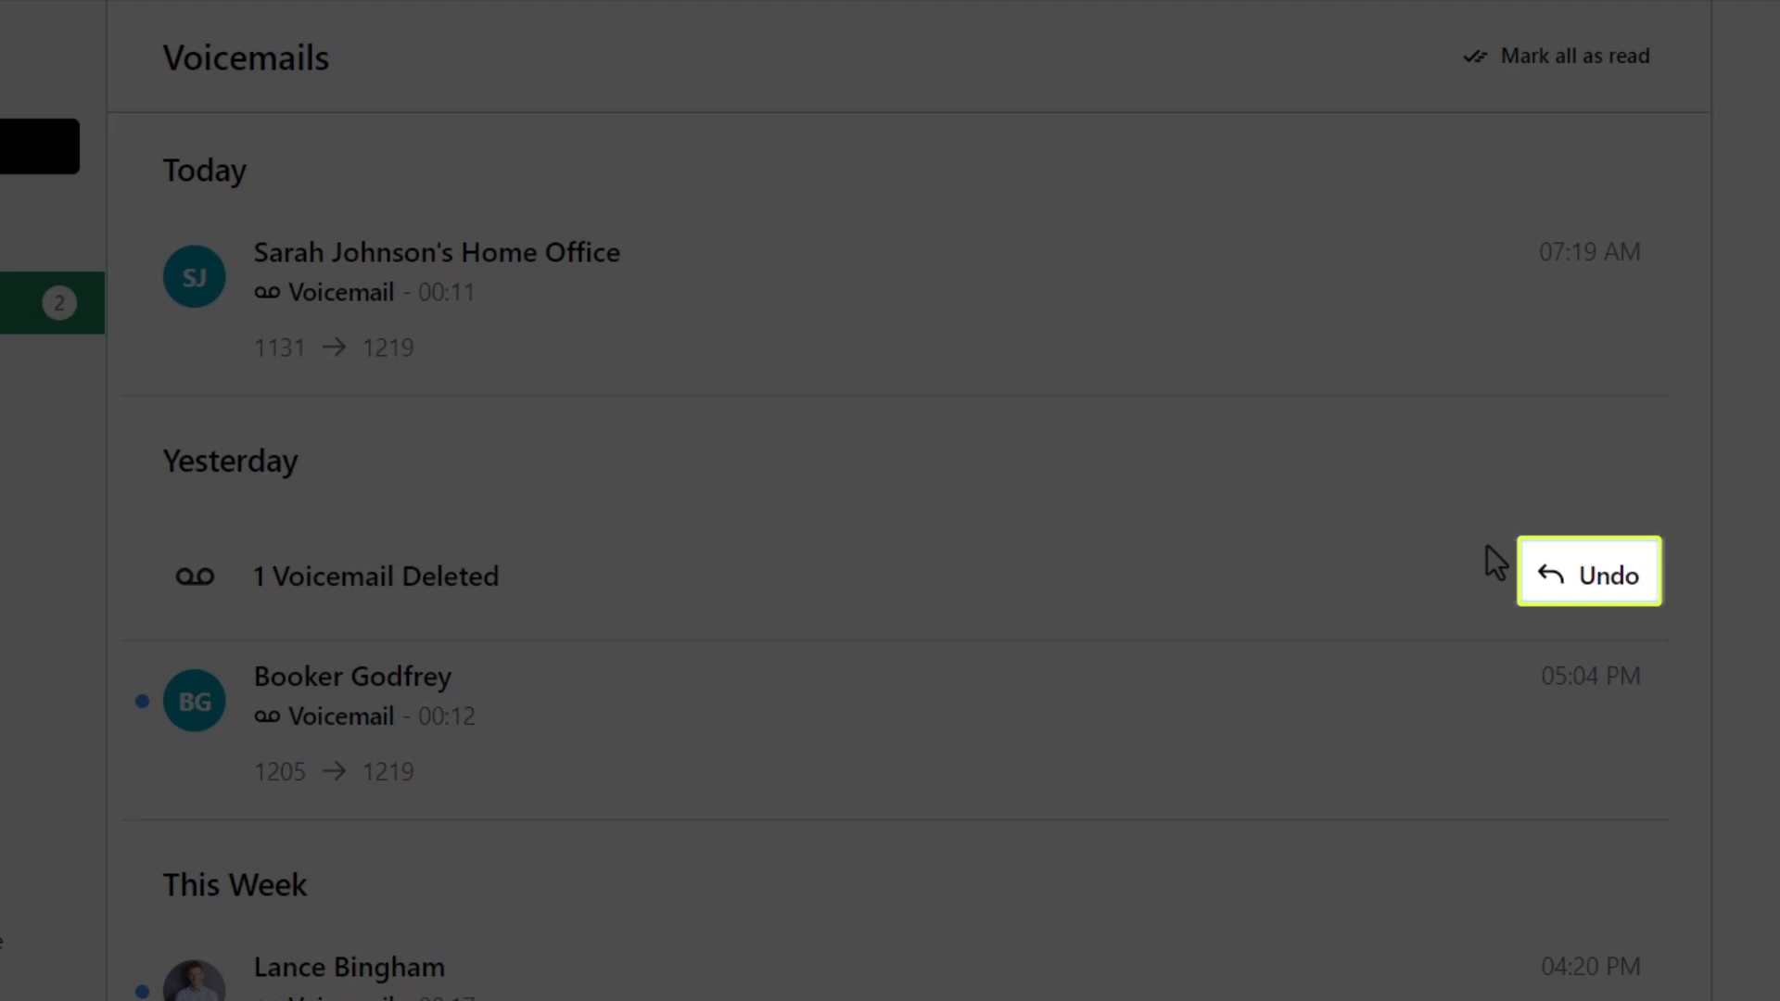
pyautogui.click(1590, 571)
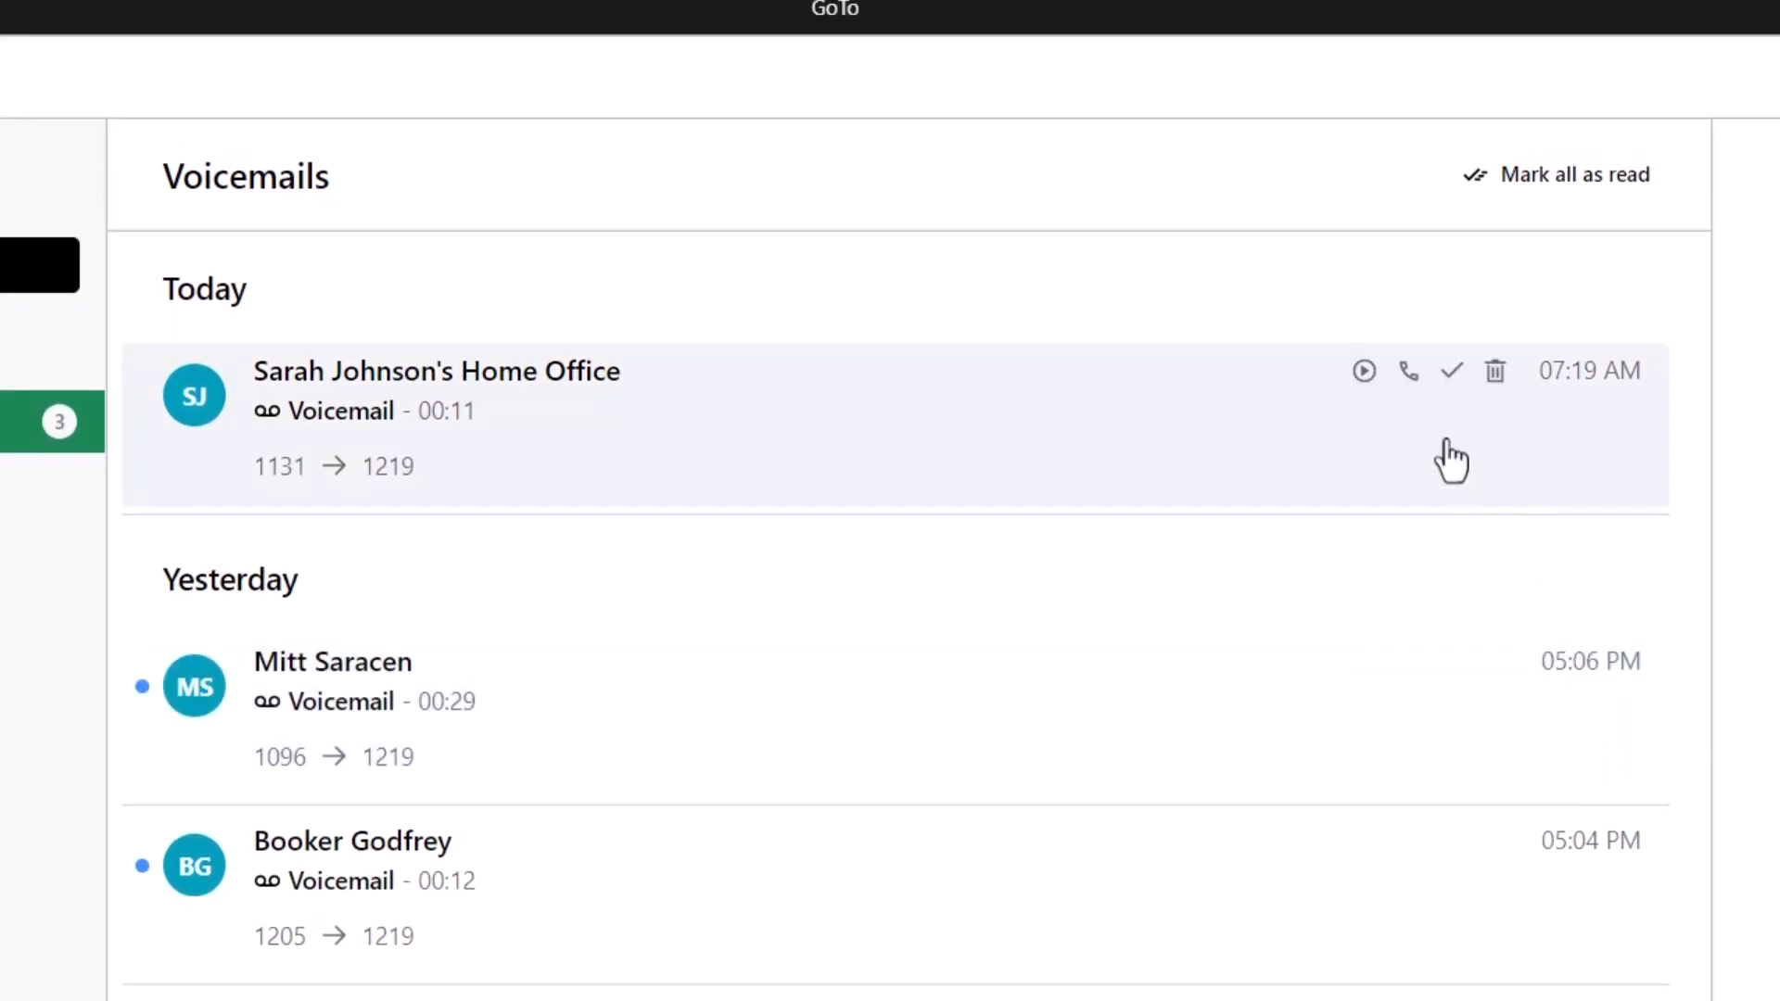
pyautogui.click(1365, 371)
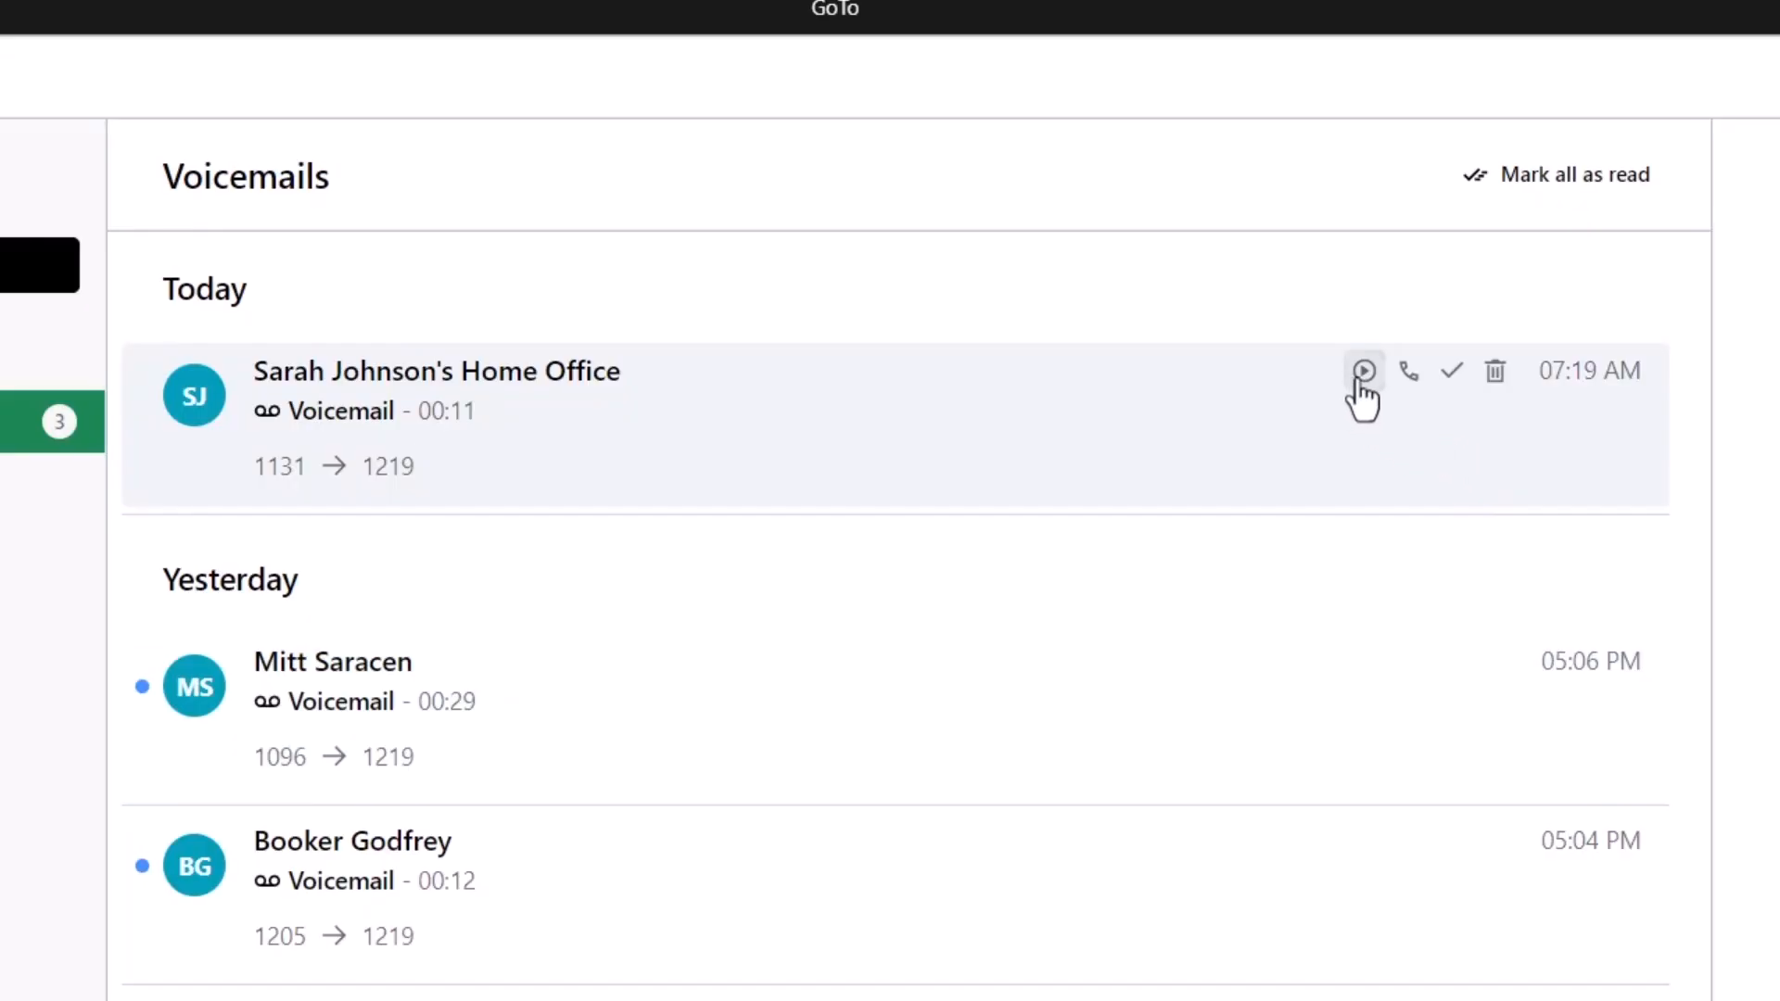
pyautogui.click(1363, 371)
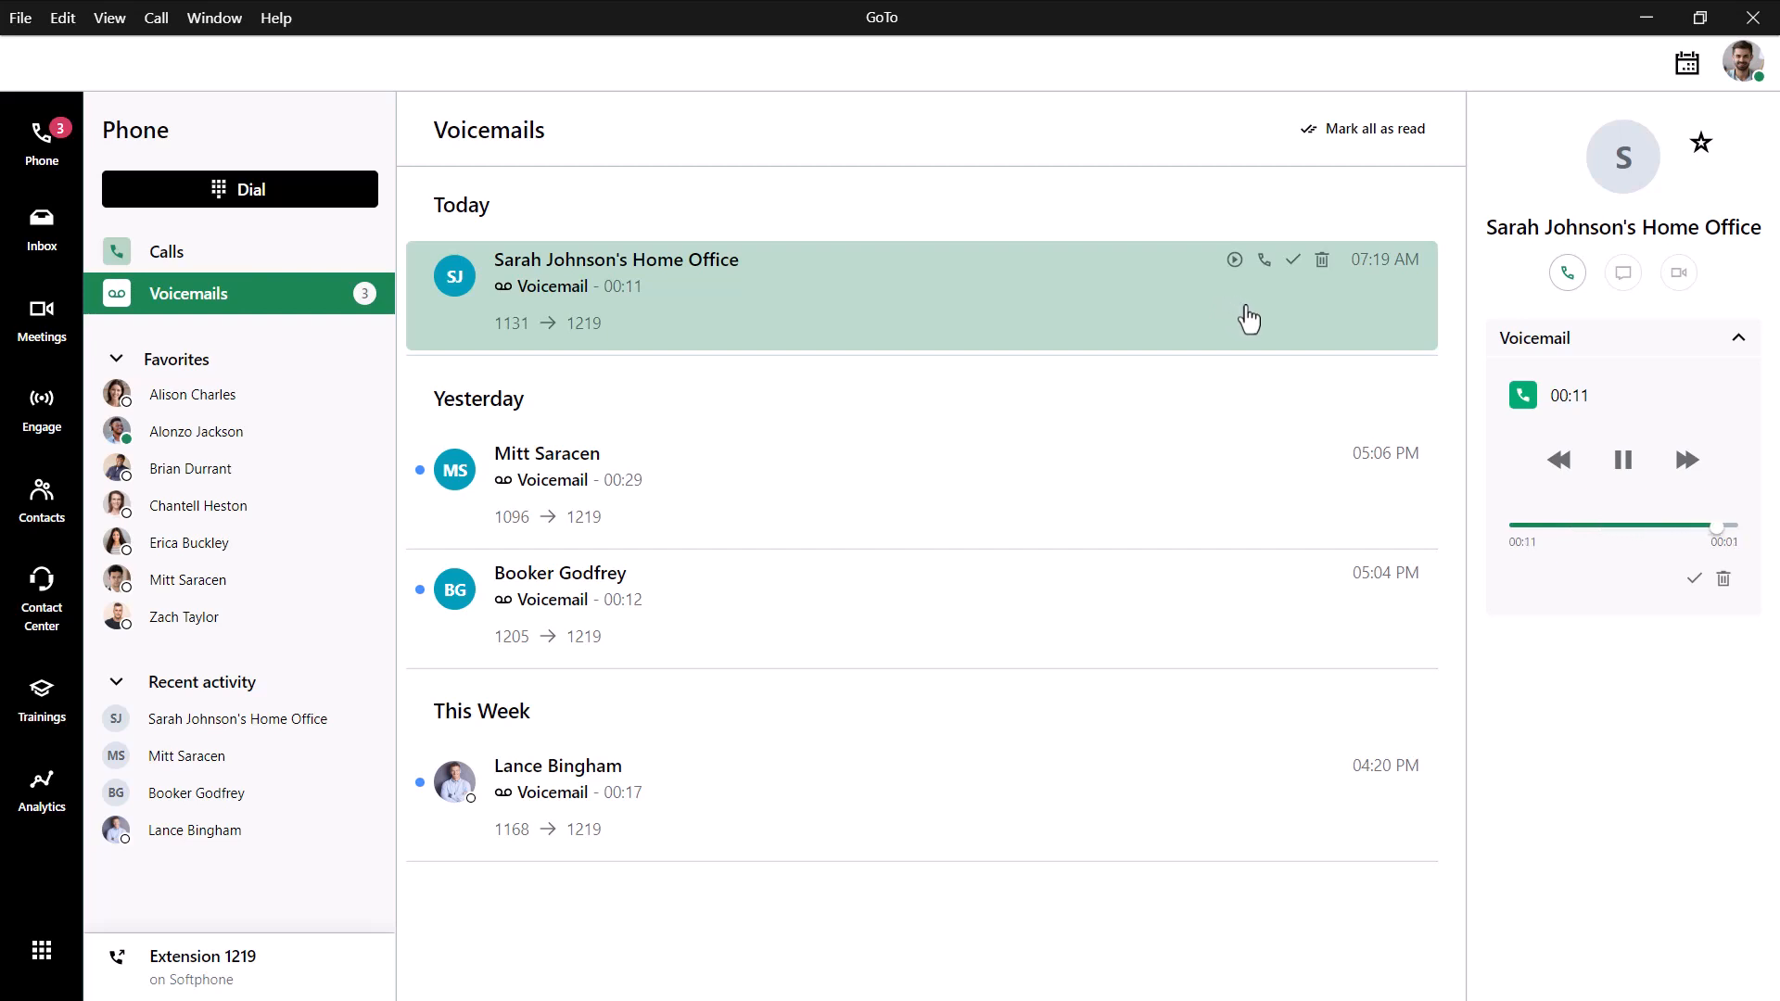
# Step: Rewind the voicemail to about 00:06, replay it, and pause near nine seconds in
pyautogui.click(1621, 460)
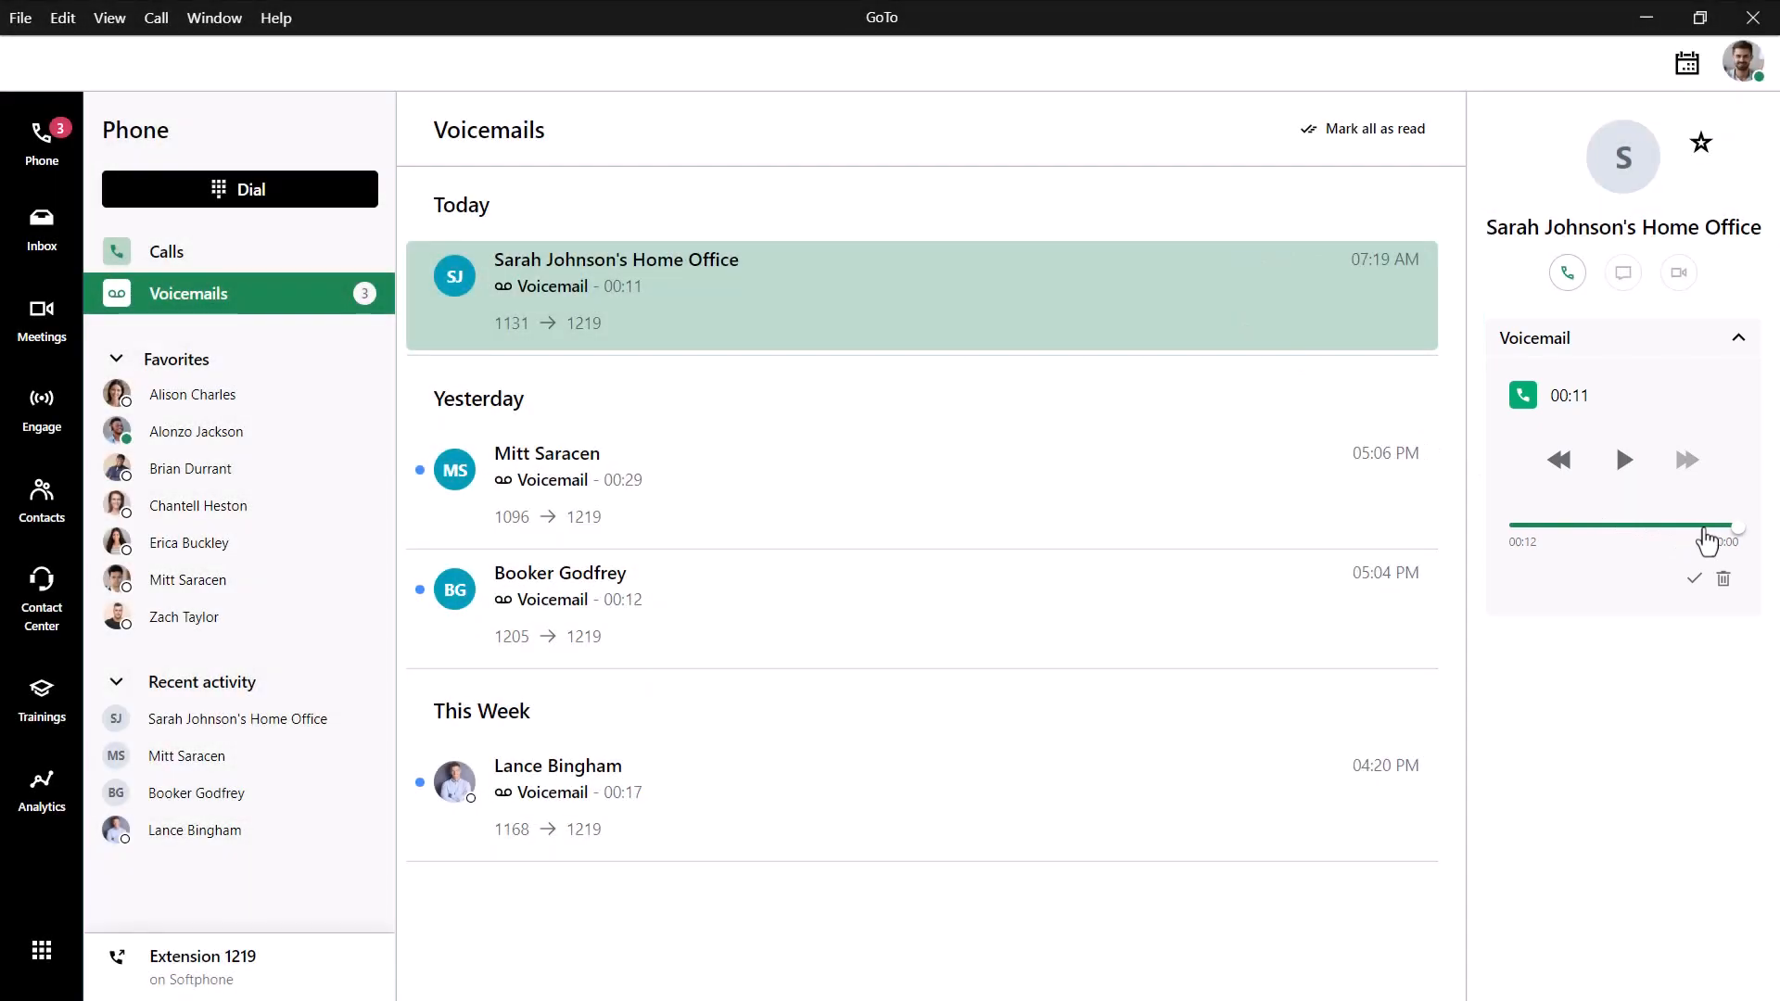
pyautogui.moveTo(1702, 525); pyautogui.dragTo(1636, 523)
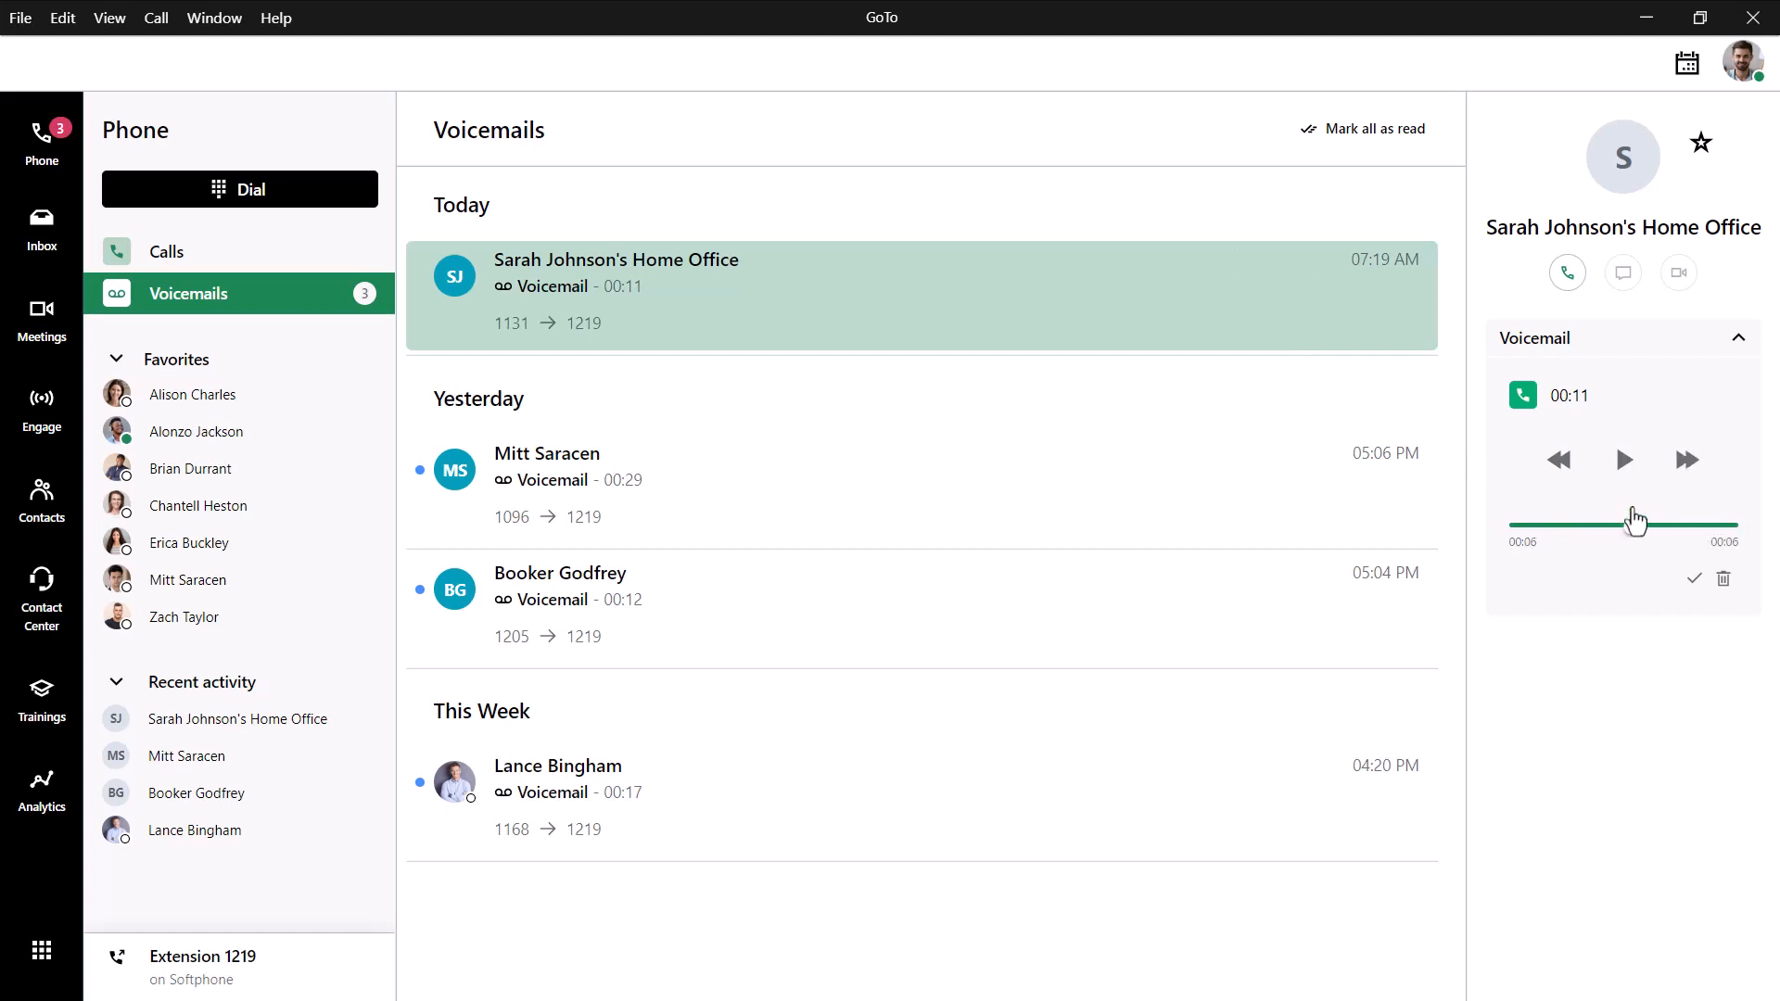
pyautogui.click(1623, 460)
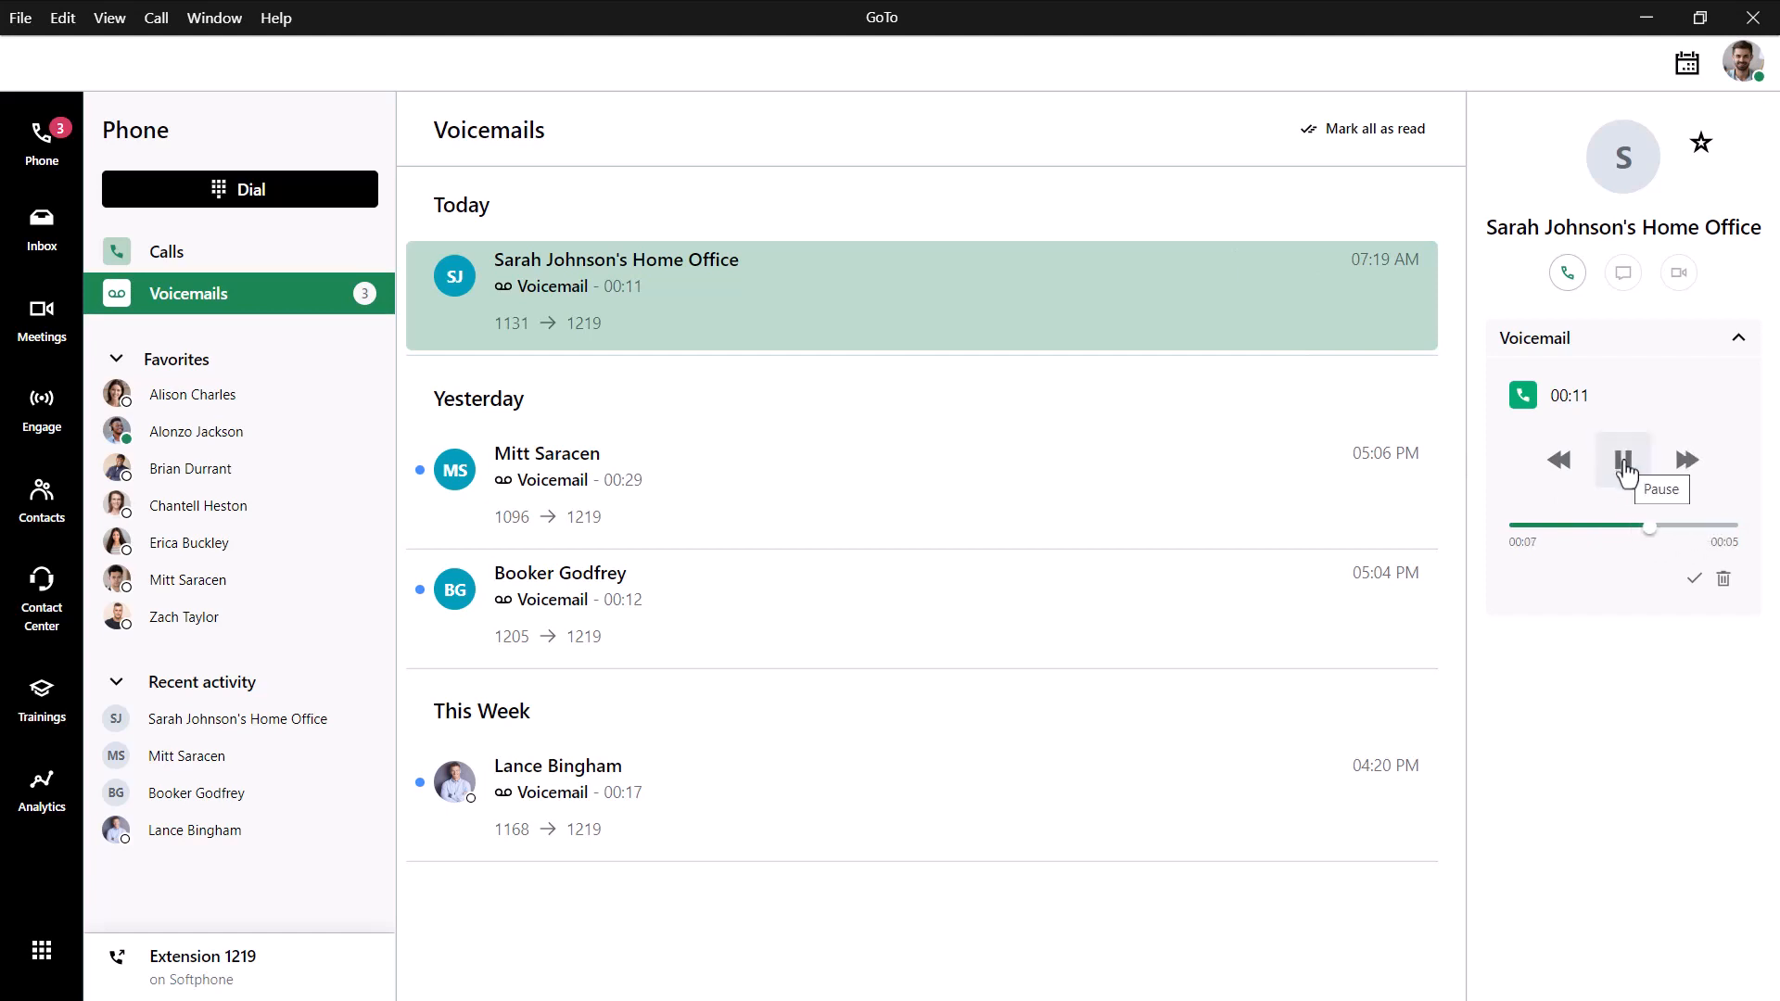
pyautogui.click(1623, 460)
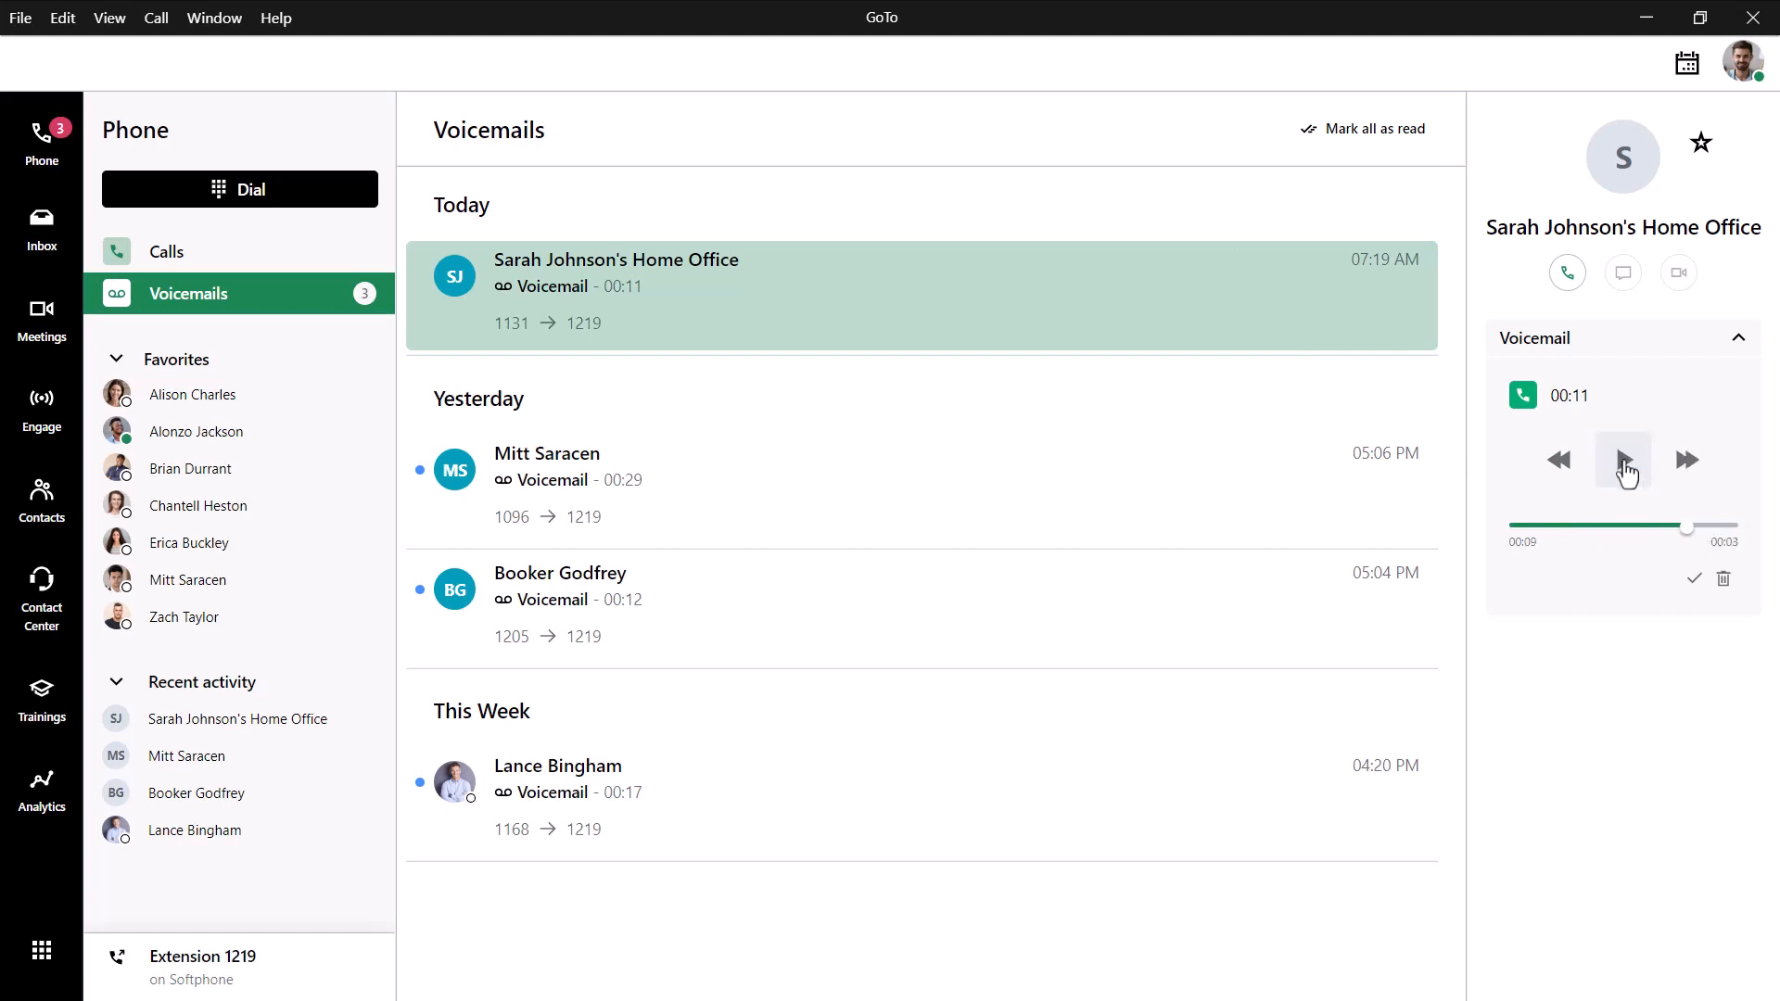